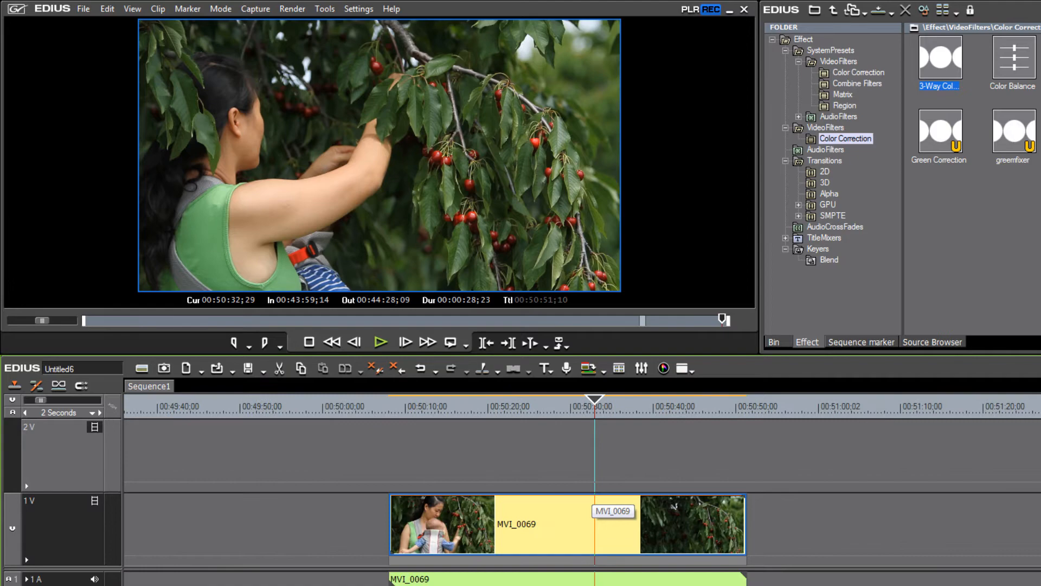
Step: Show the Timeline page of User Settings, where Clip Thumbnail reads In + Out
left_click(59, 413)
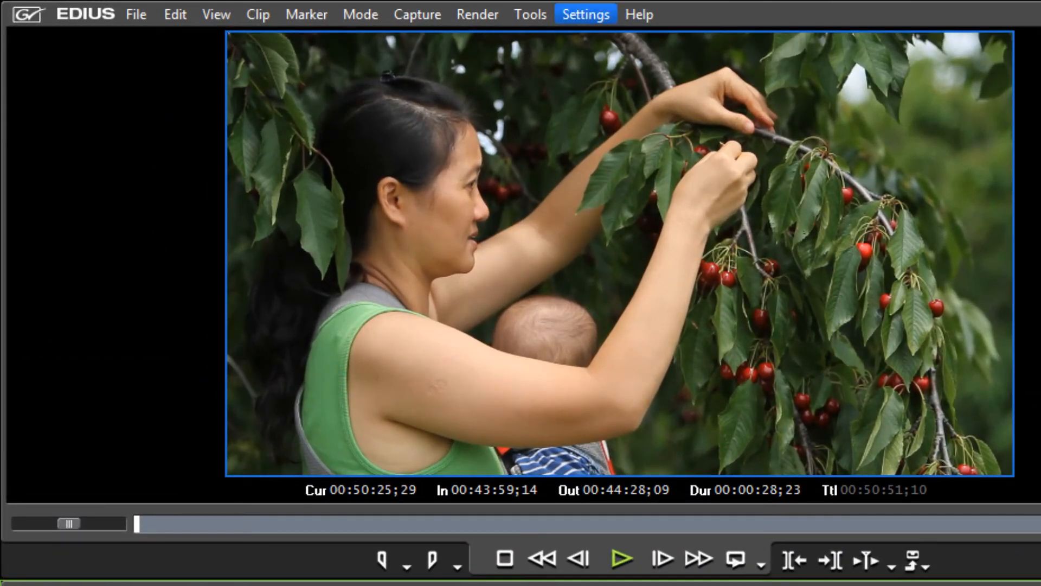
mouse_move(585, 14)
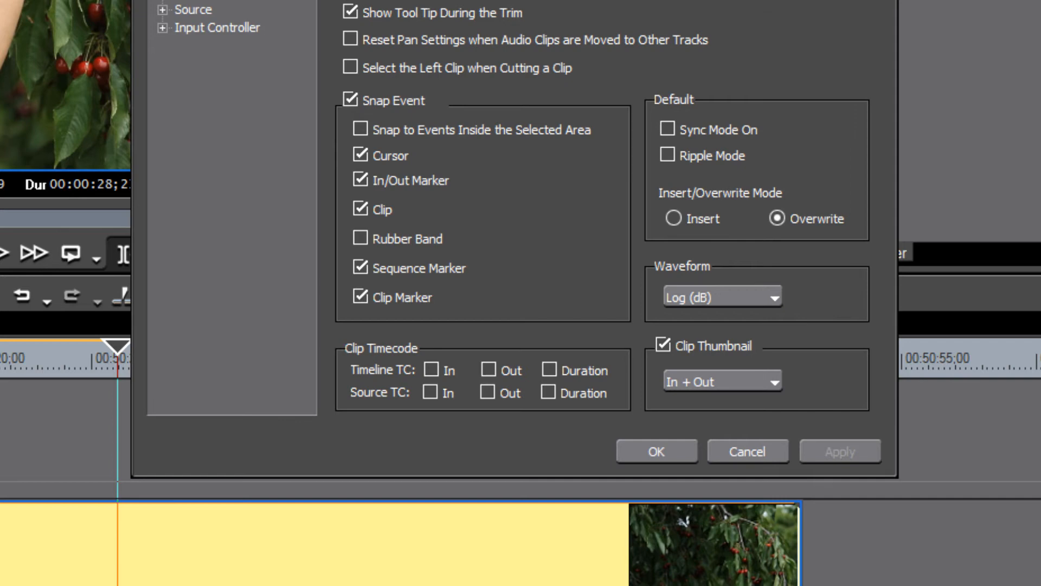
Step: Set Clip Thumbnail to All, apply it and close User Settings
left_click(721, 380)
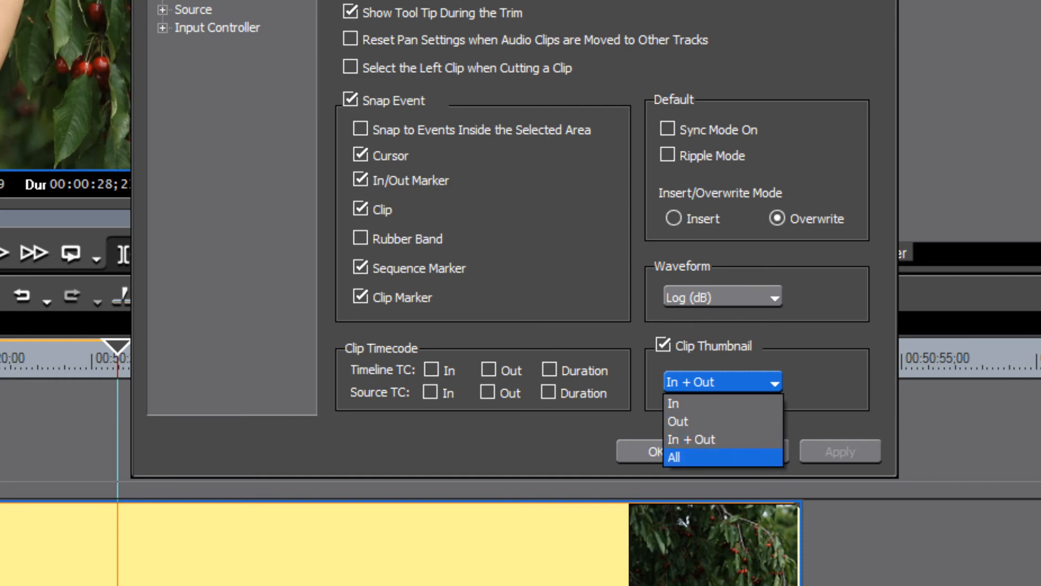
left_click(672, 457)
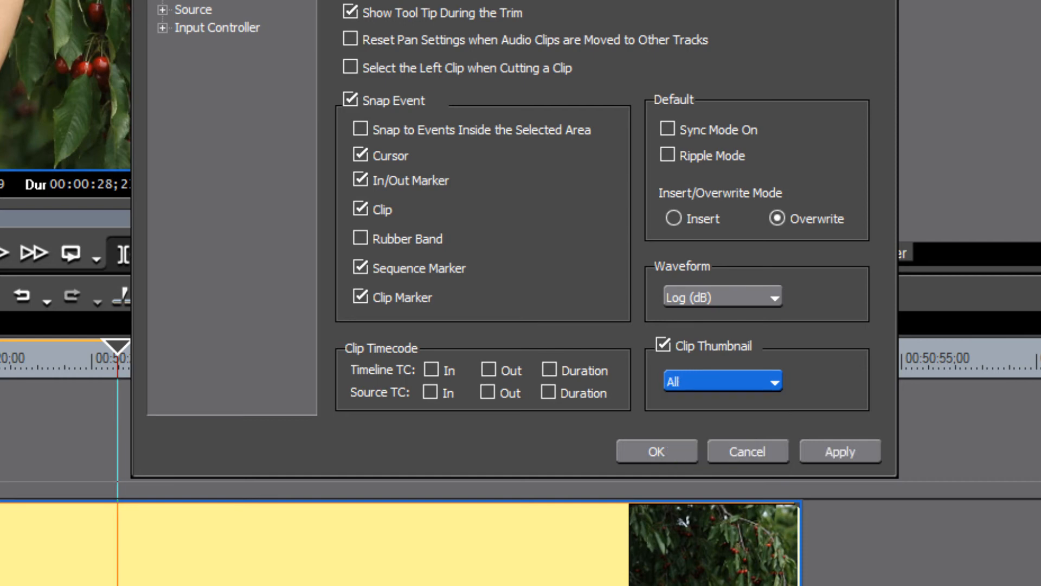
left_click(838, 451)
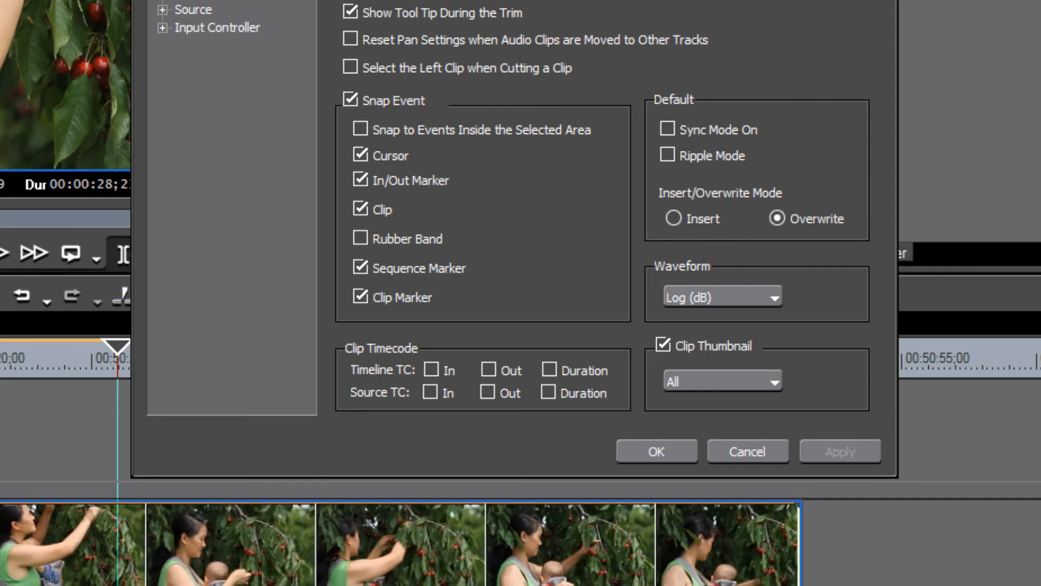
left_click(656, 451)
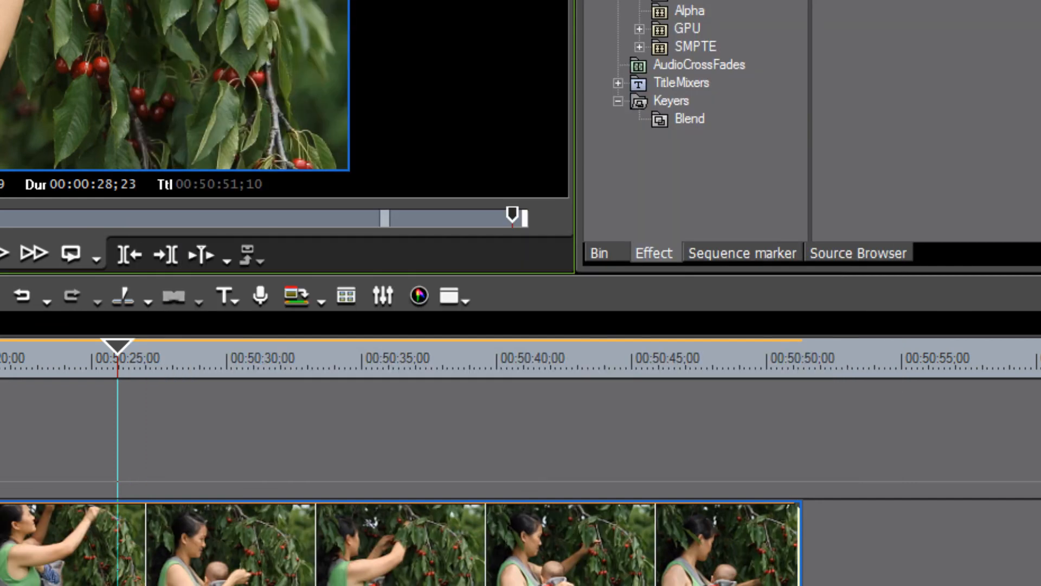